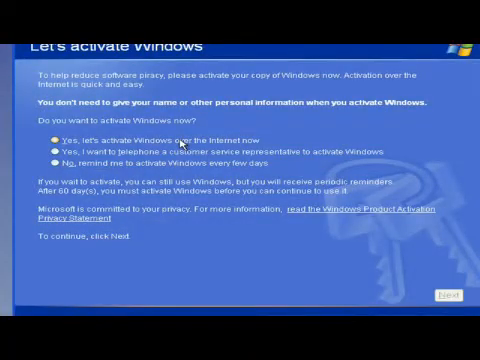
mouse_move(178, 143)
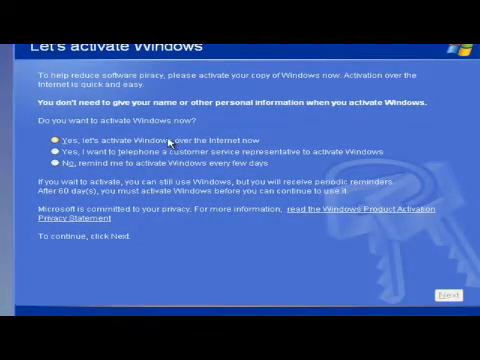
Step: Choose 'Yes, let's activate Windows over the Internet now' and continue to the next step
left_click(51, 137)
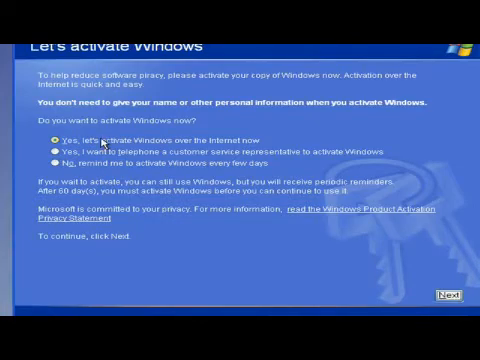
mouse_move(445, 291)
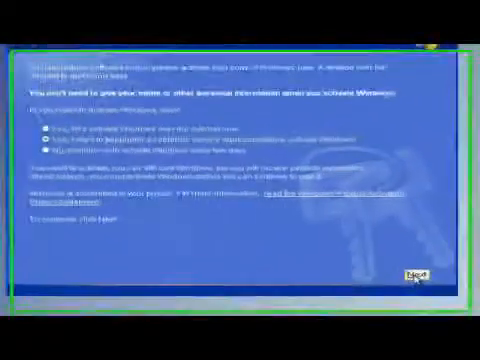
left_click(412, 273)
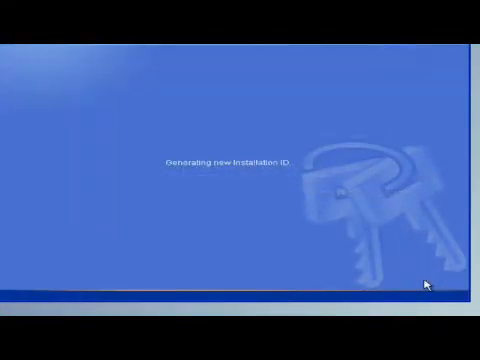